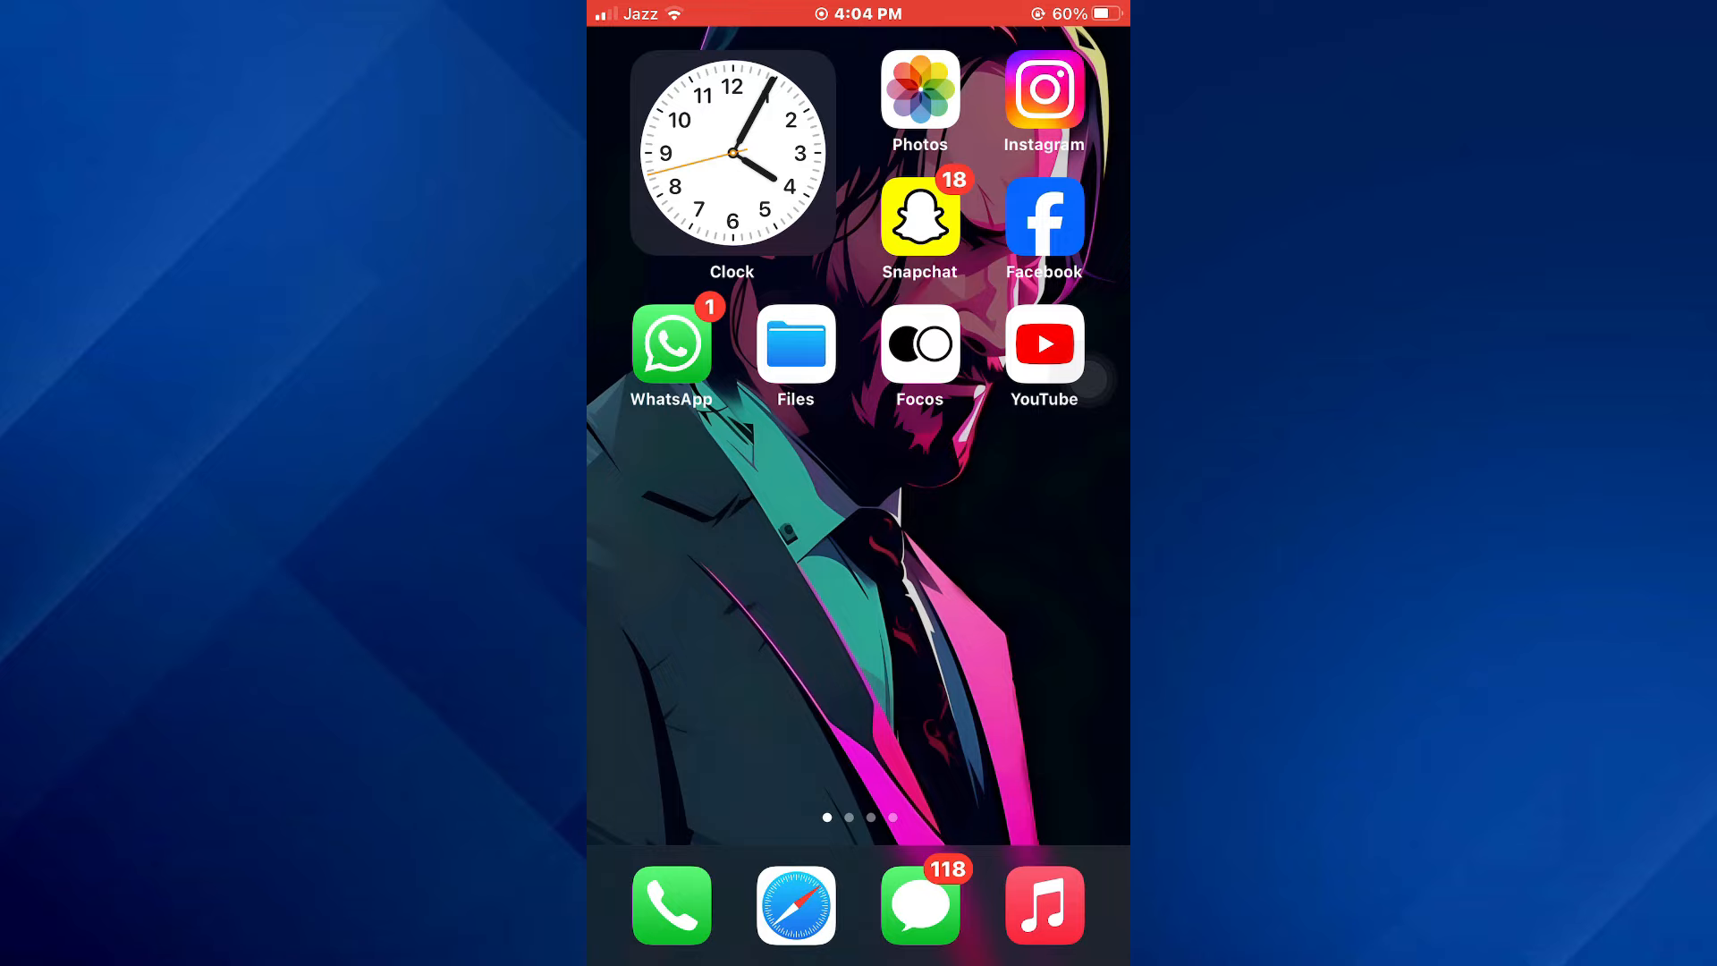
# - Launch the YouTube app from the iPhone home screen
pyautogui.click(1041, 343)
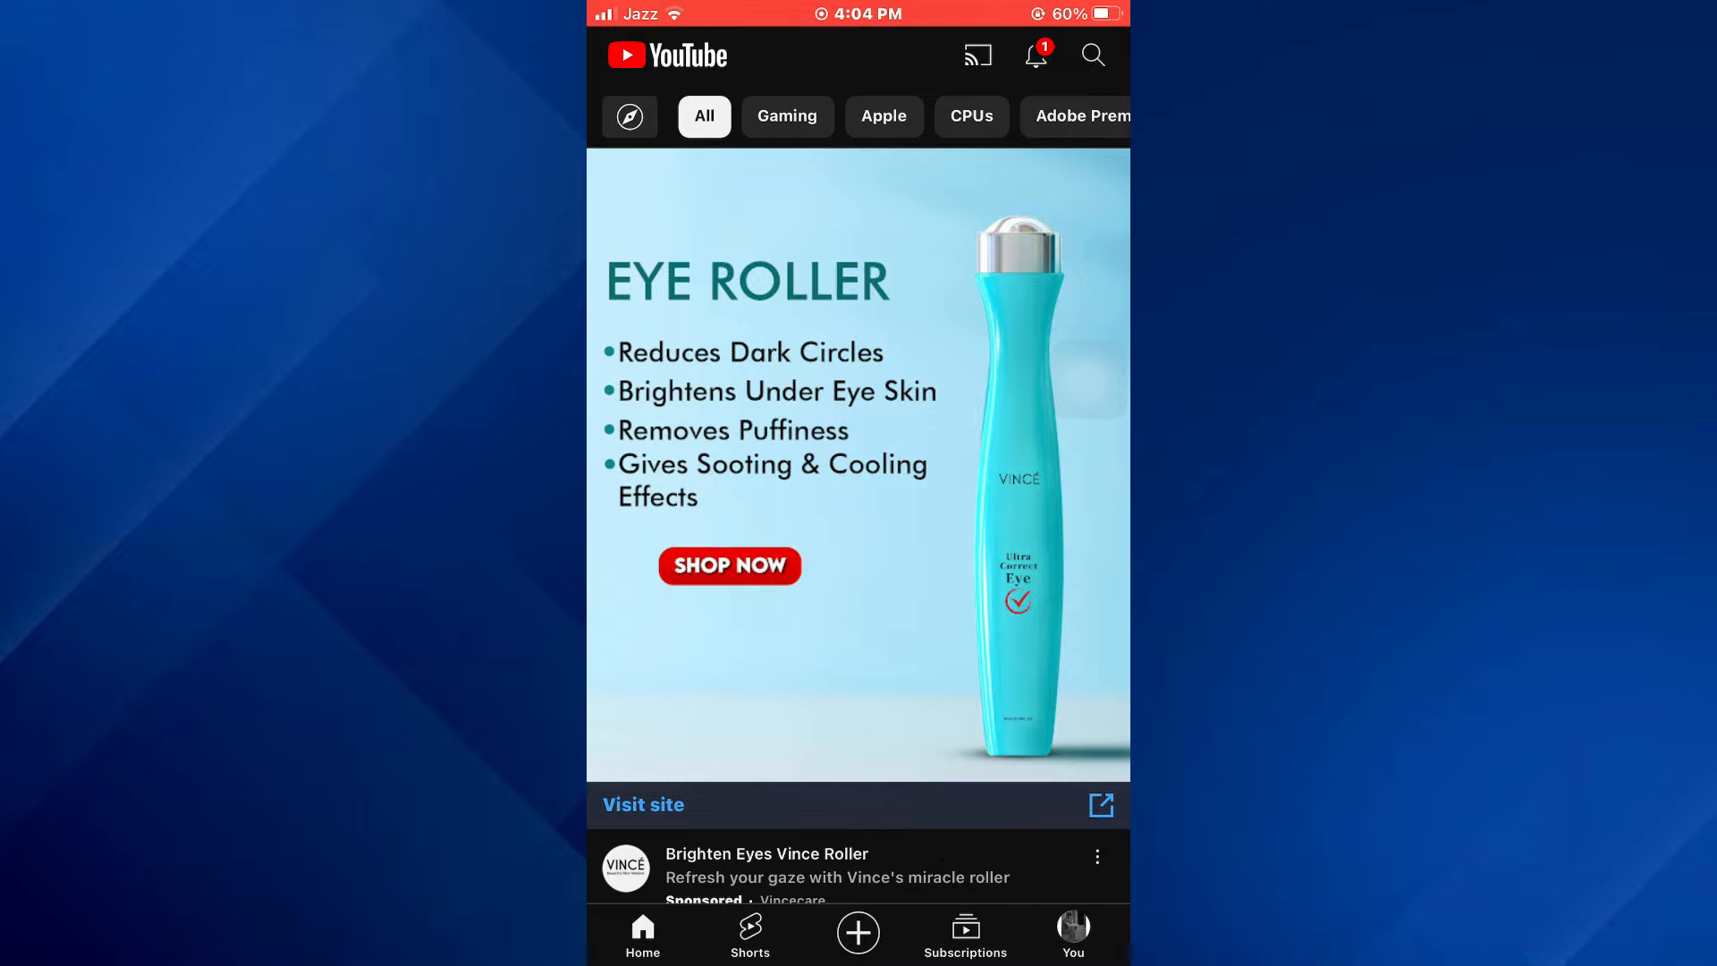
# - Go to the You tab and open YouTube Settings via the gear icon
pyautogui.click(1071, 933)
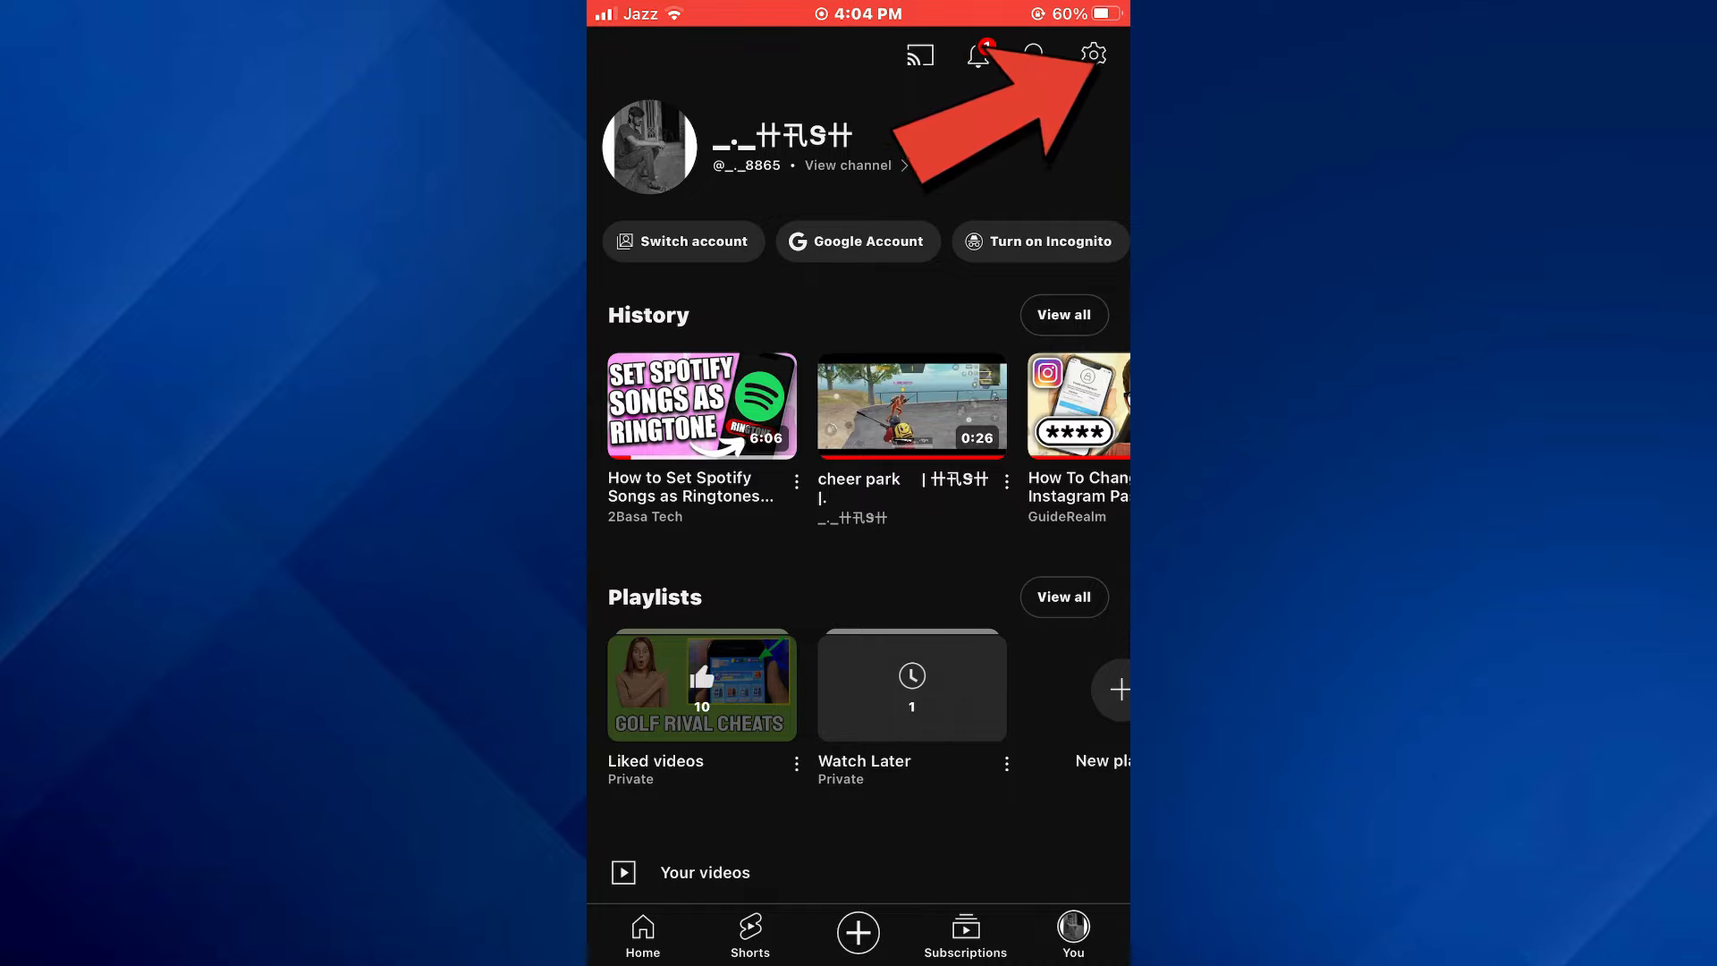
pyautogui.click(1092, 55)
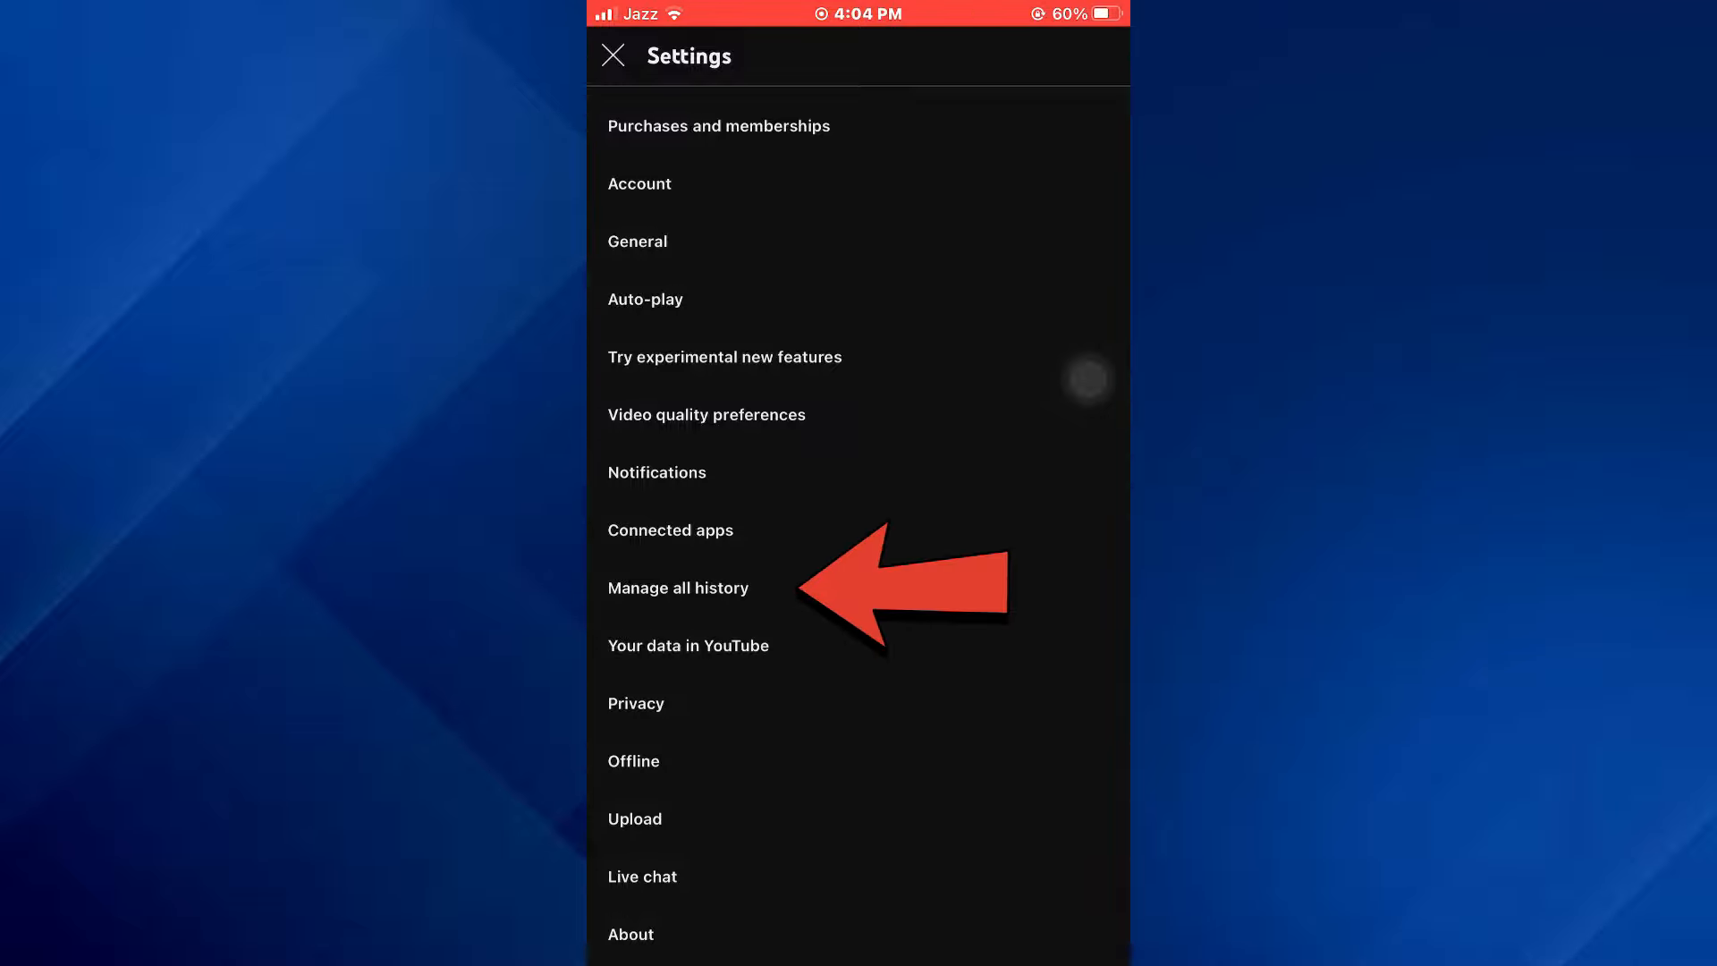
# - Open Manage all history and remove the Spotify ringtone video from today's list
pyautogui.click(677, 589)
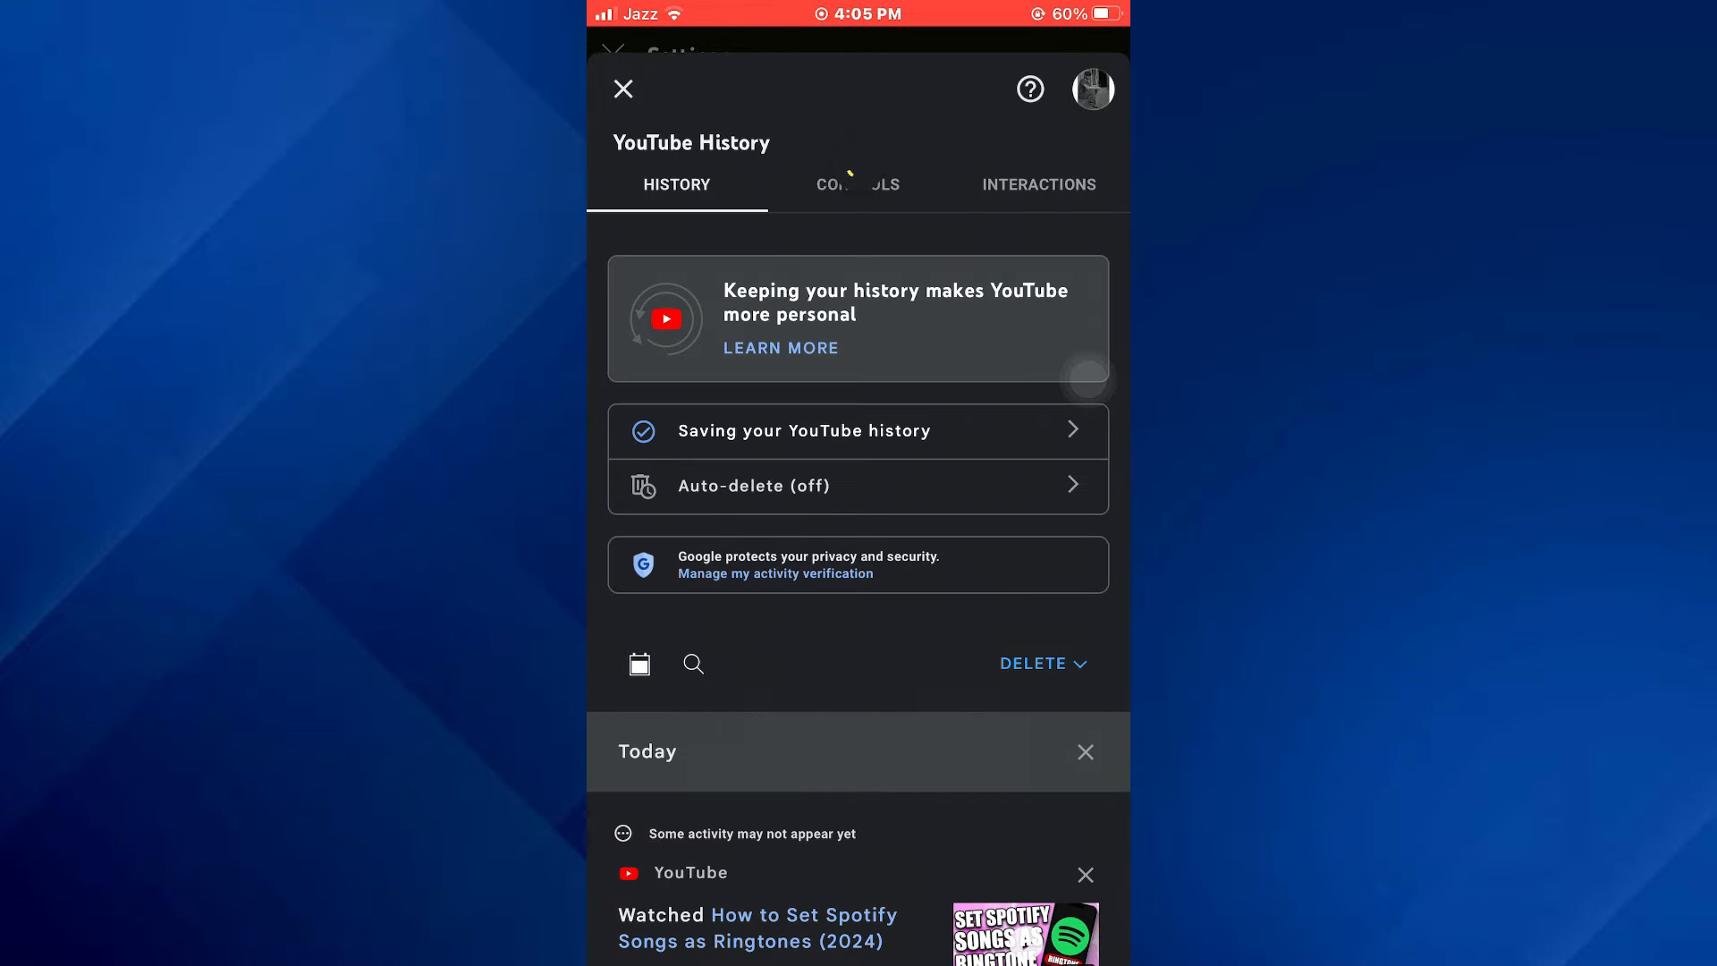
pyautogui.scroll(-3)
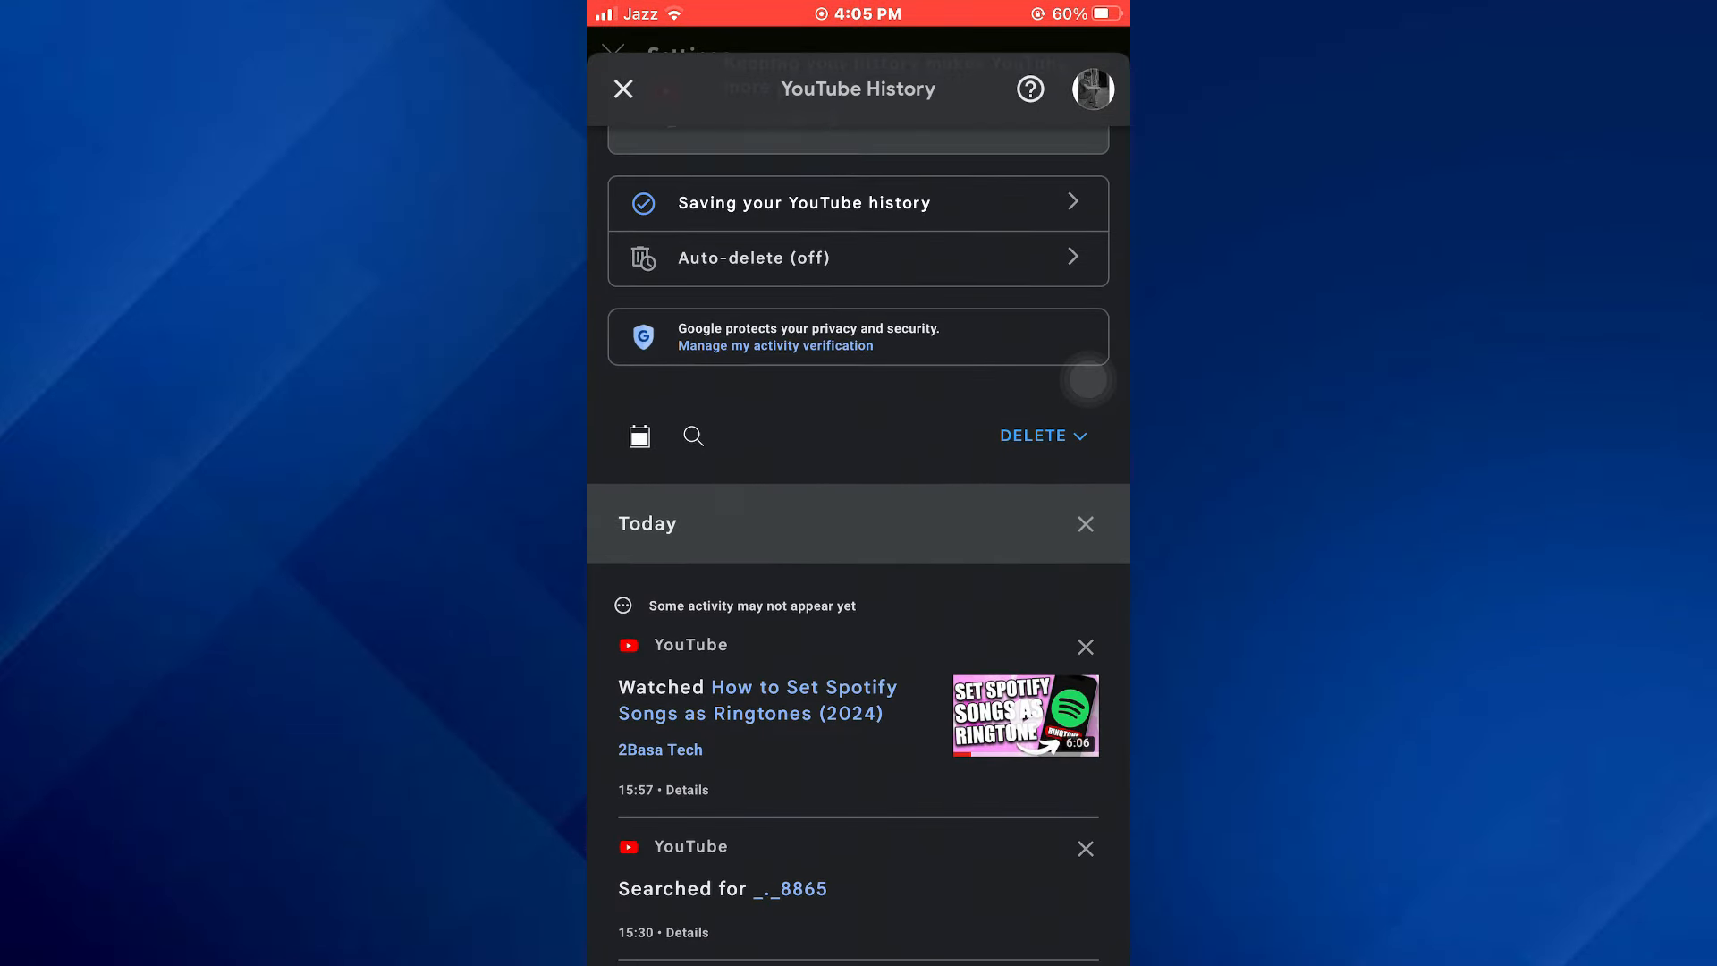
pyautogui.click(1083, 646)
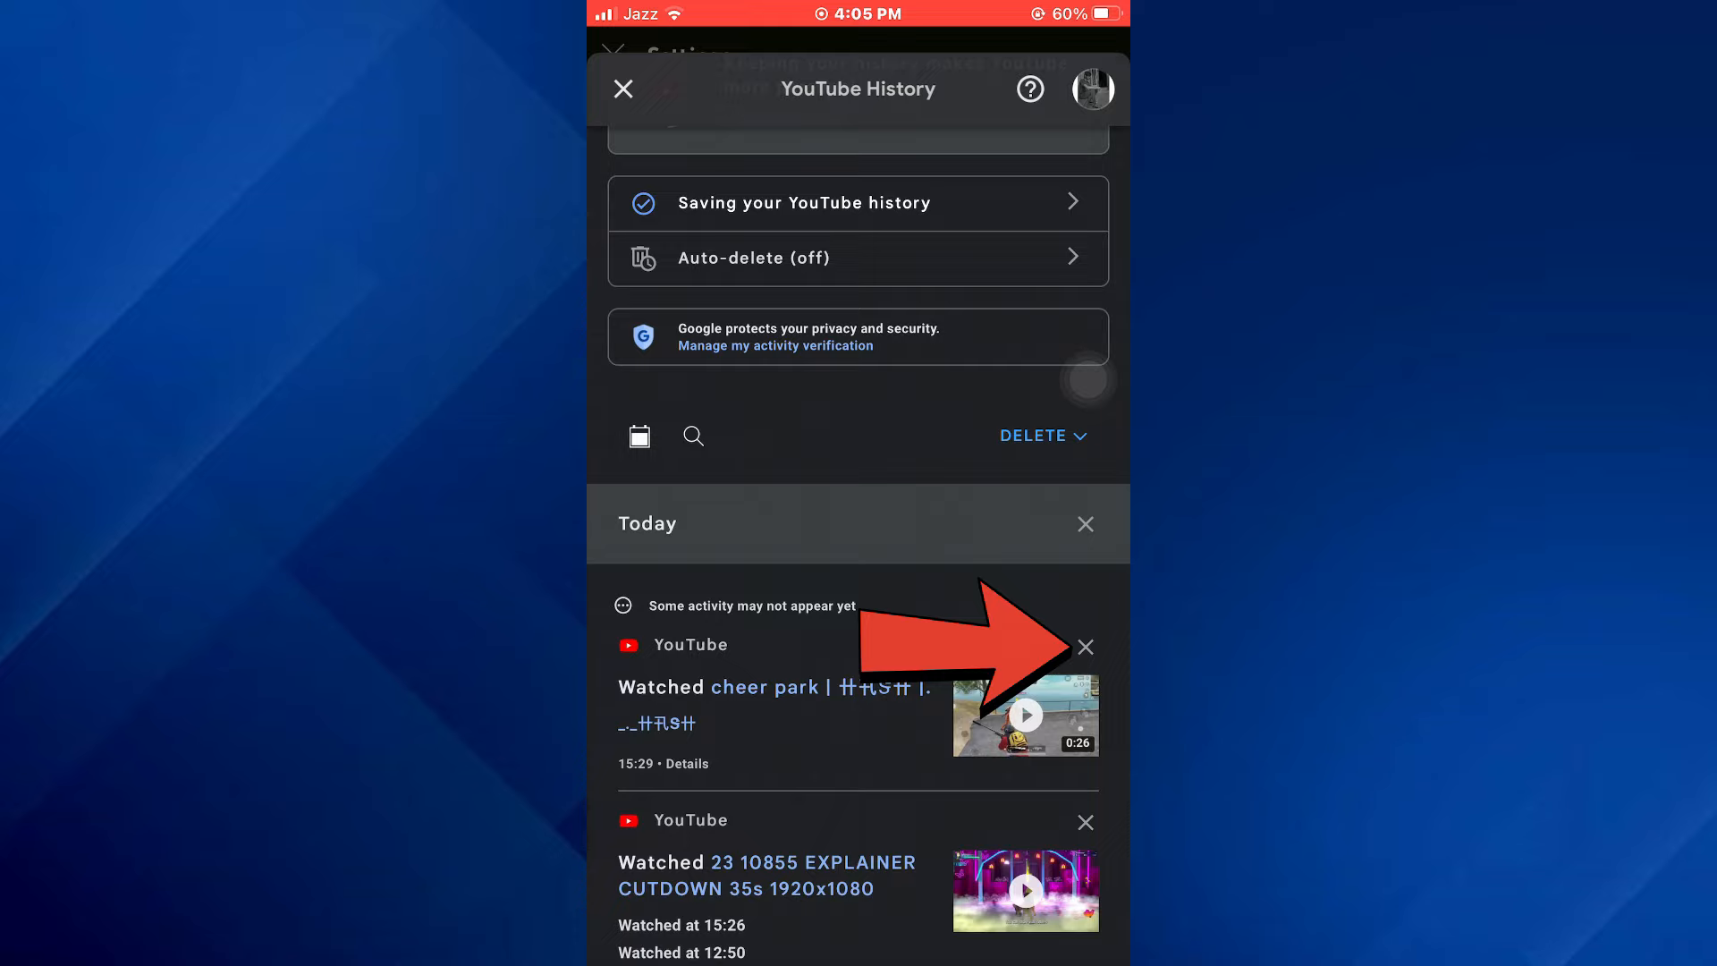
# - Choose Delete all time from the DELETE dropdown to bring up the deletion confirmation
pyautogui.click(1084, 647)
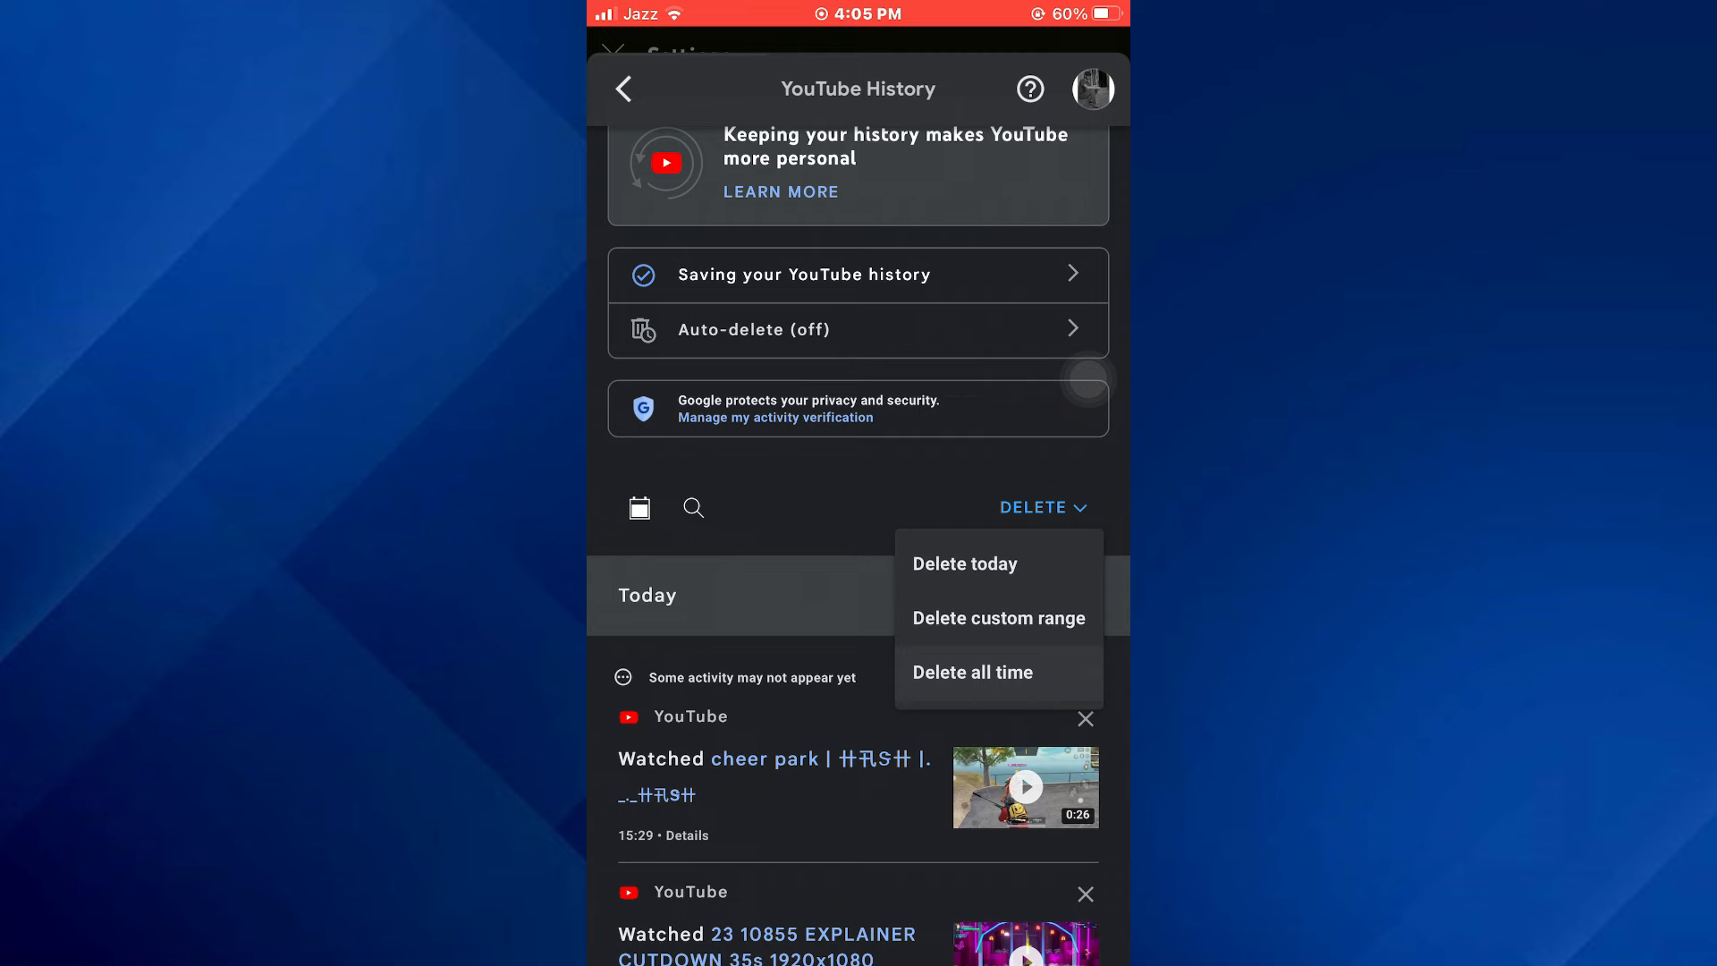
pyautogui.click(971, 671)
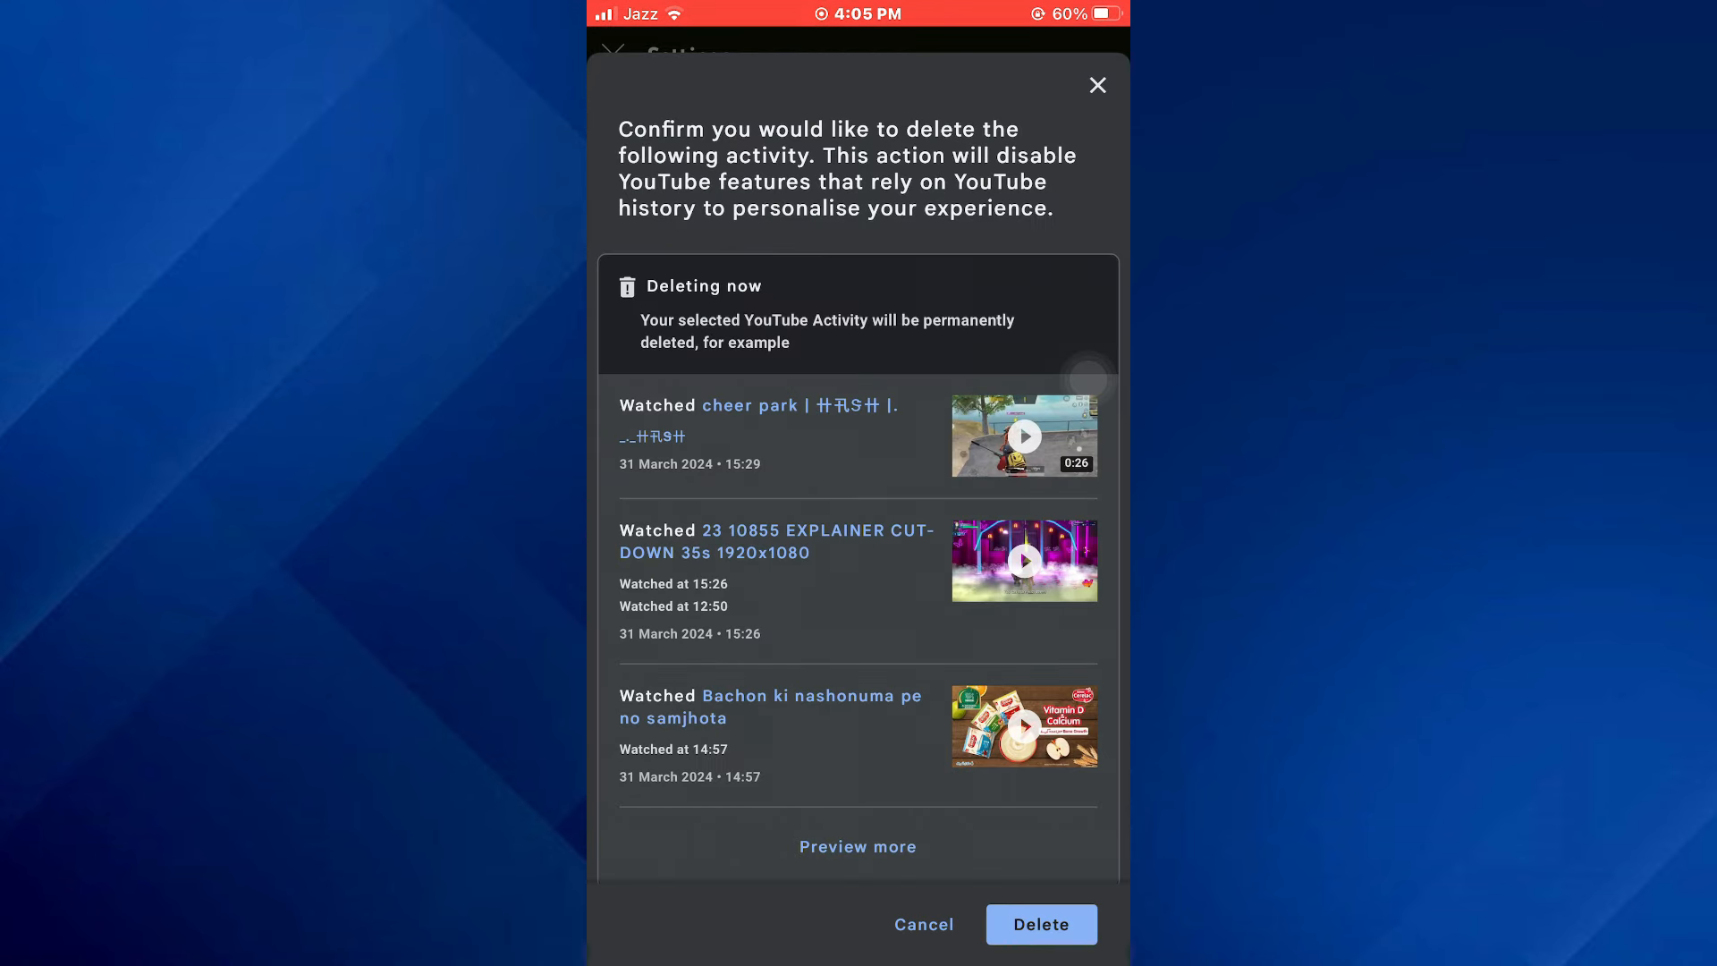